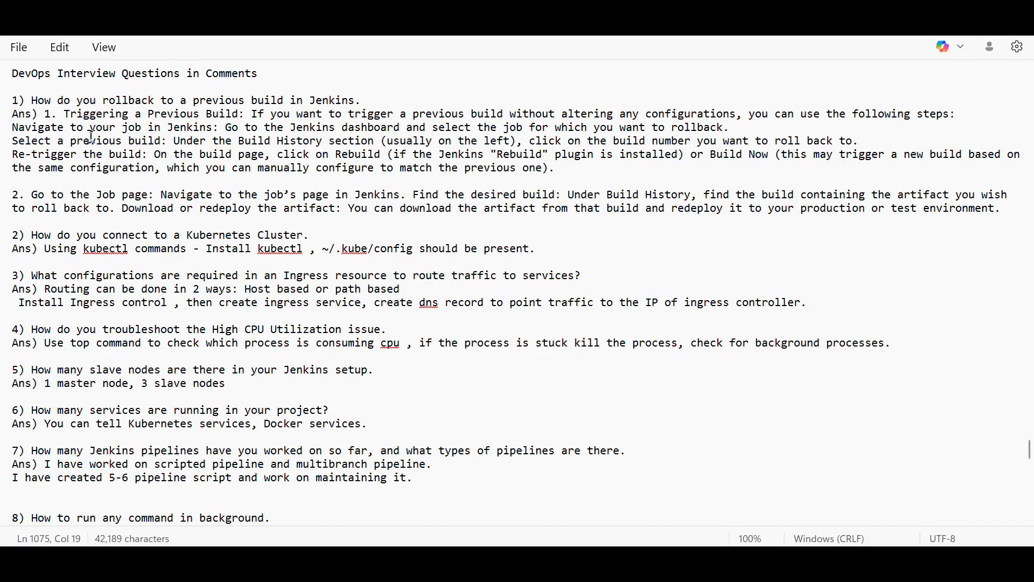
mouse_move(160, 109)
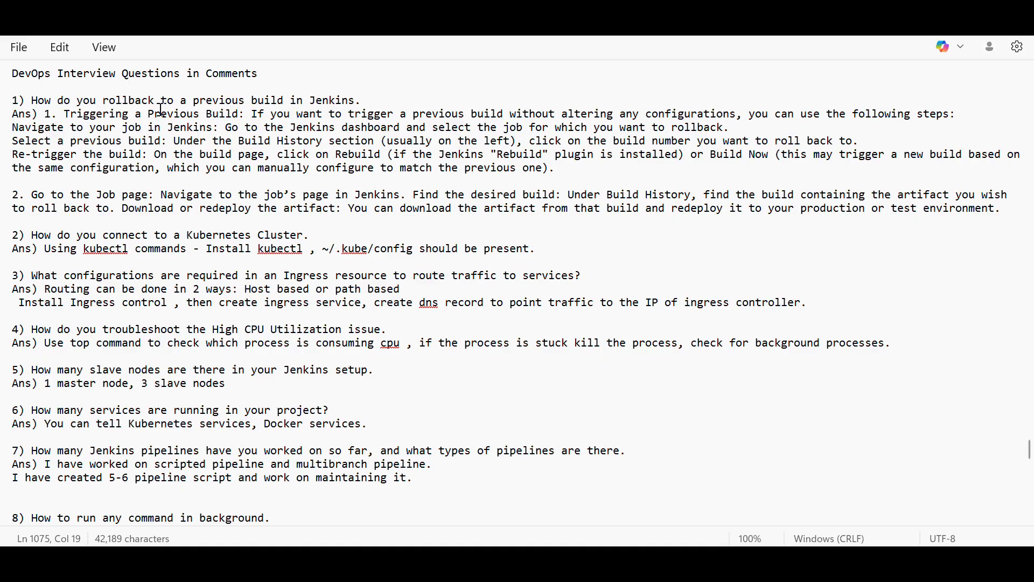
mouse_move(333, 143)
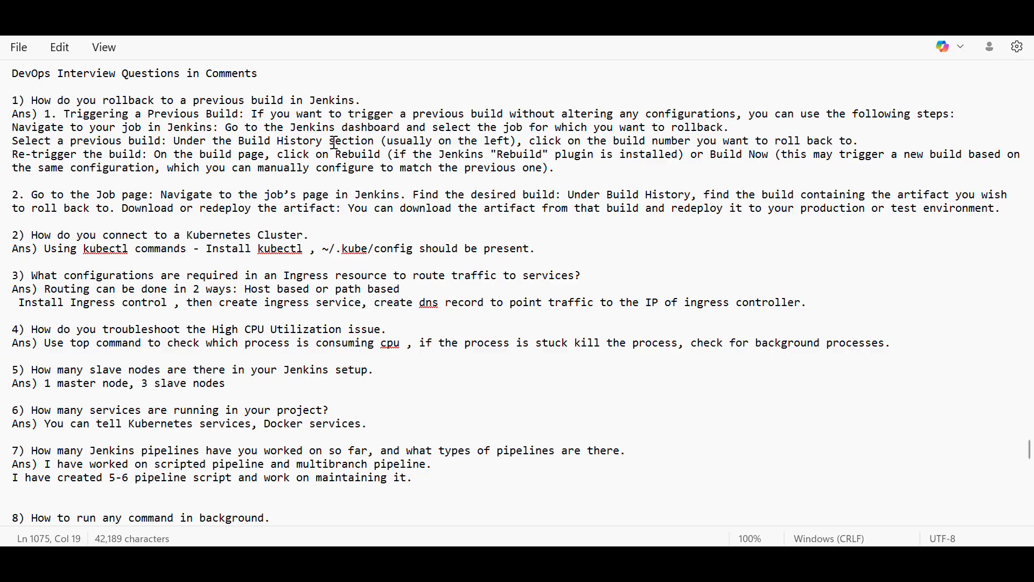
mouse_move(561, 140)
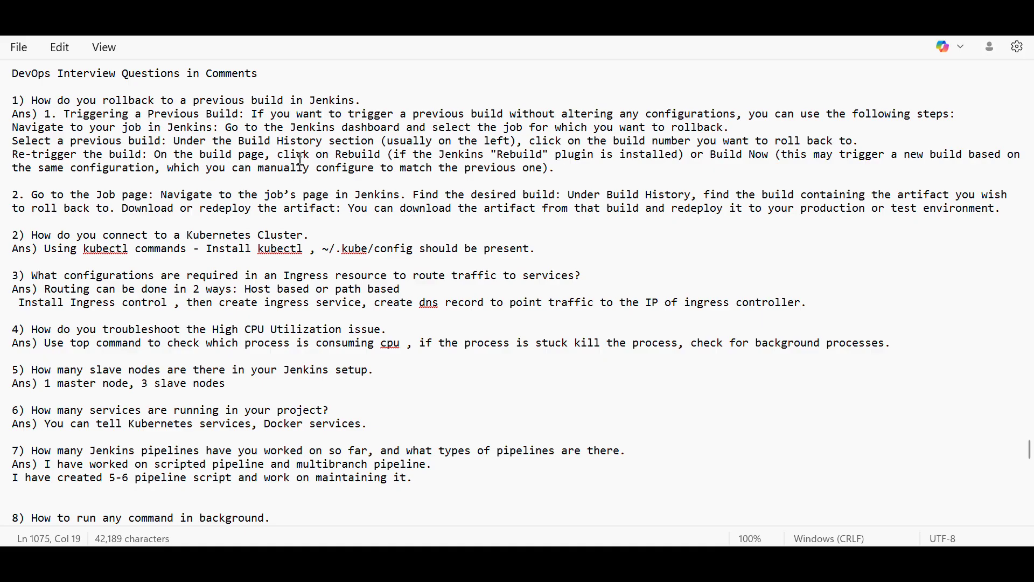
mouse_move(297, 188)
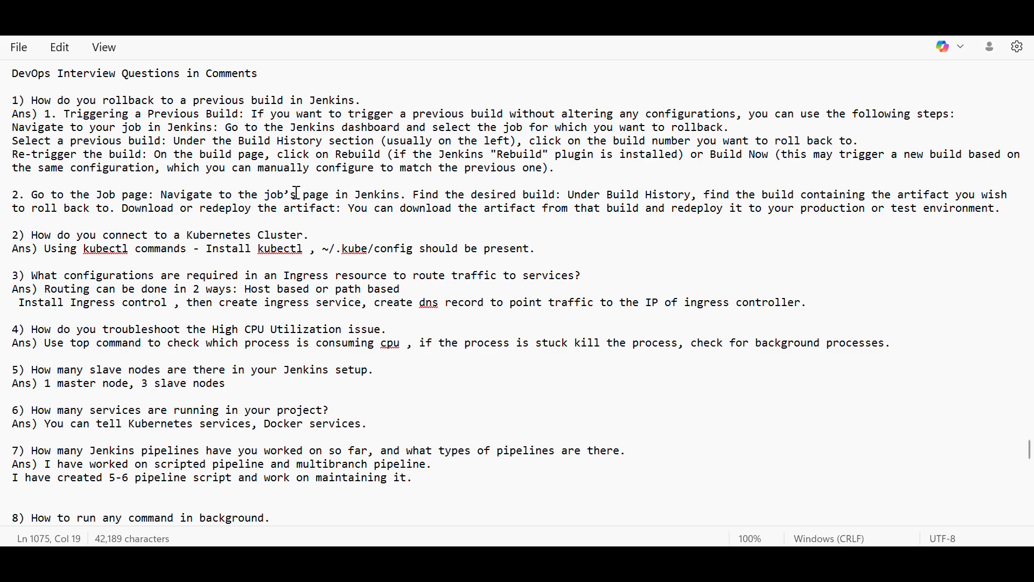
mouse_move(408, 194)
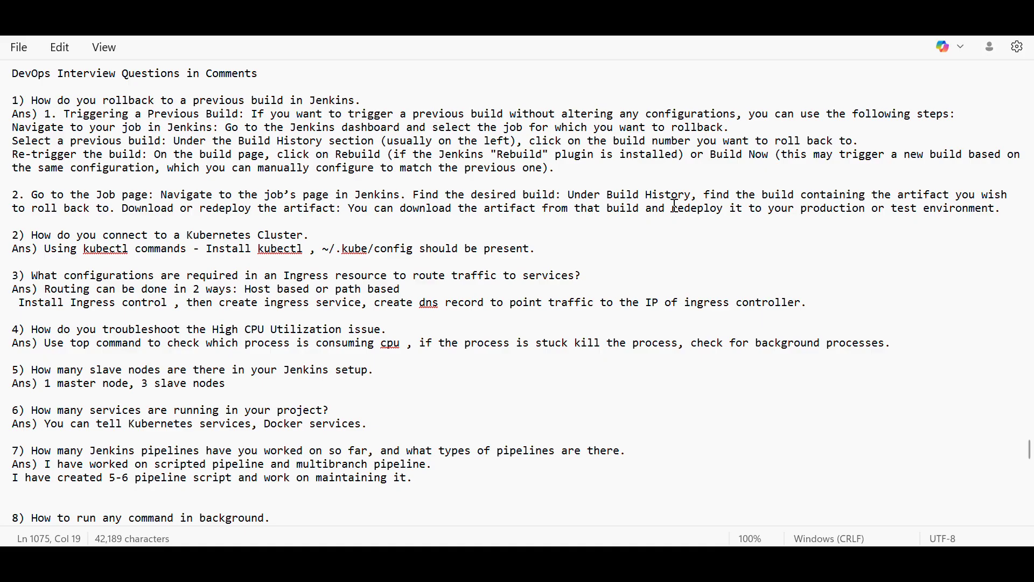
mouse_move(733, 215)
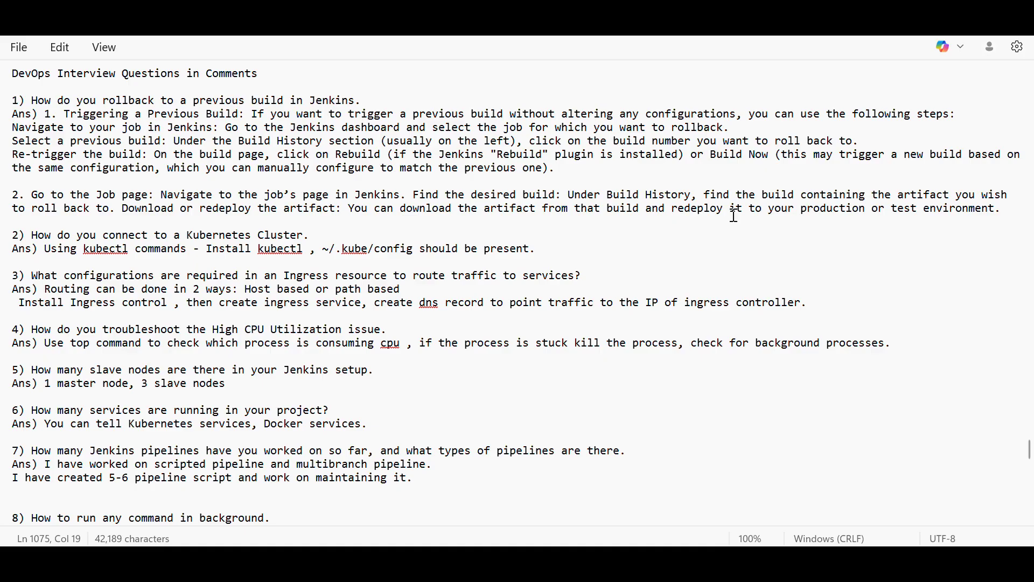
mouse_move(256, 238)
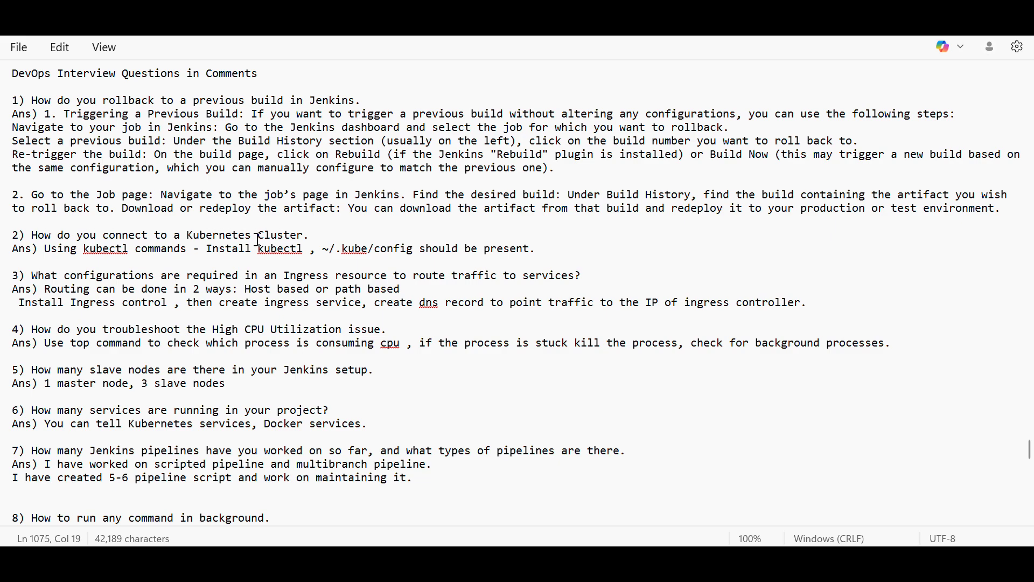
mouse_move(408, 247)
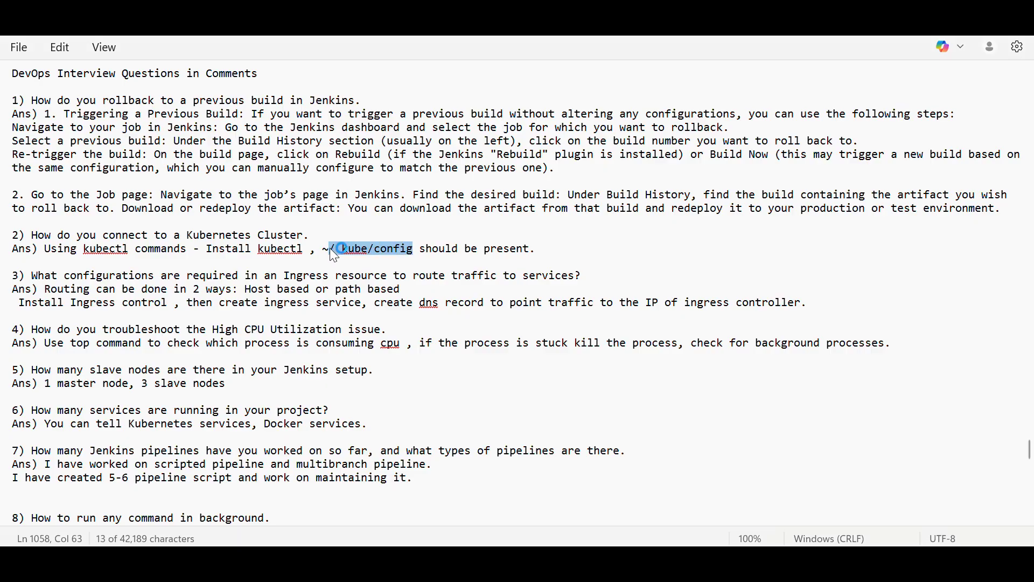
mouse_move(411, 274)
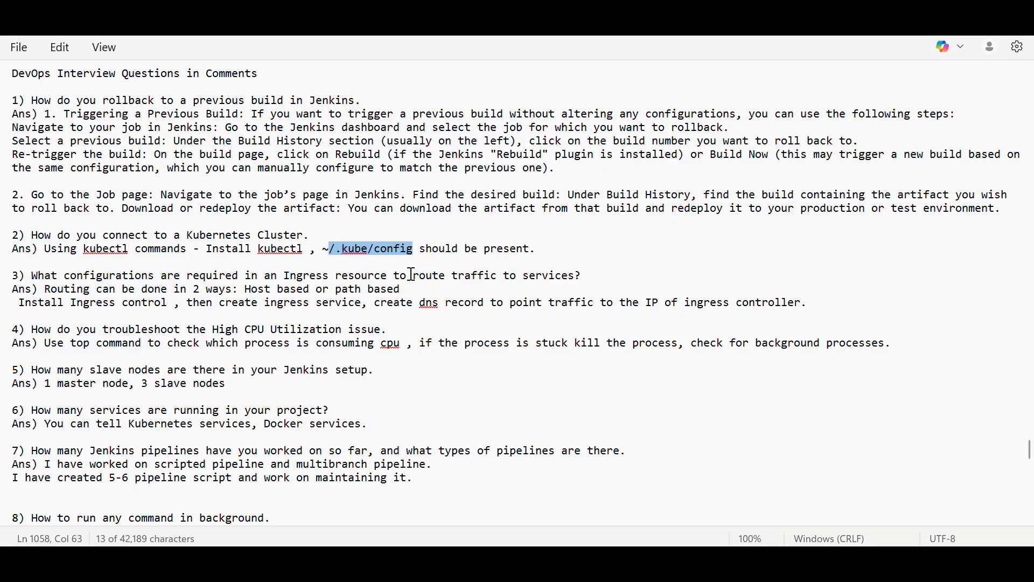
mouse_move(349, 311)
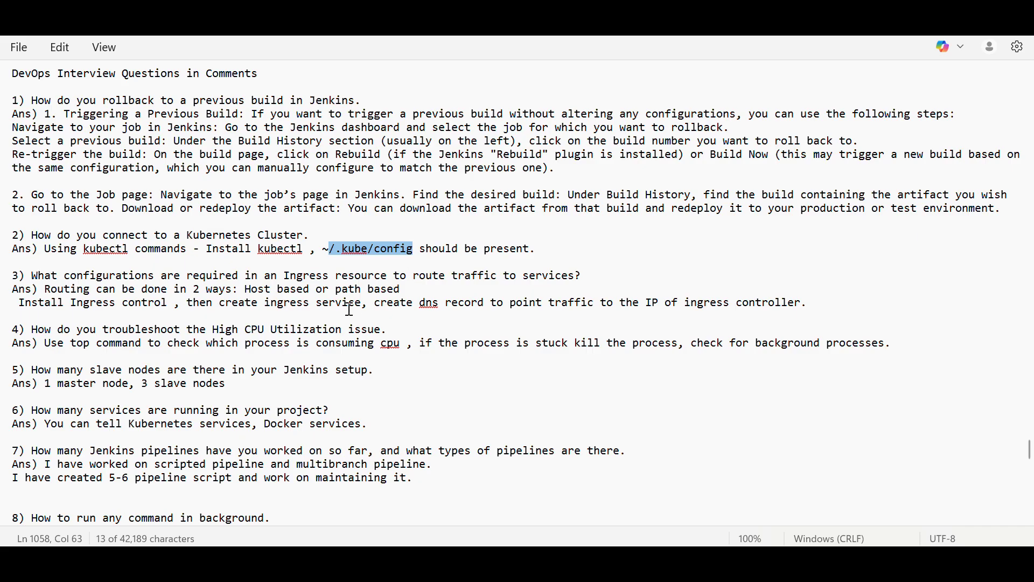
mouse_move(288, 288)
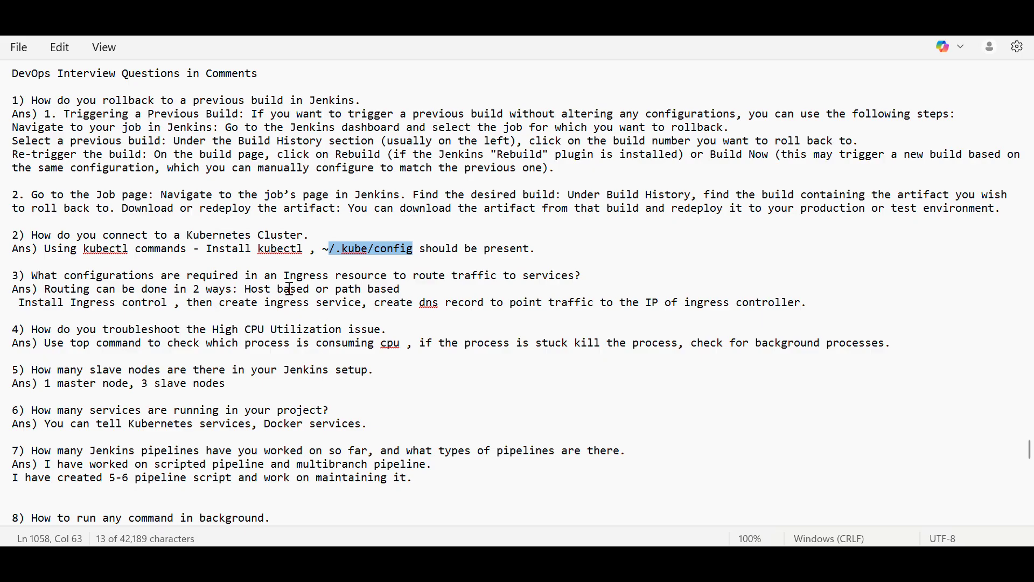
mouse_move(441, 279)
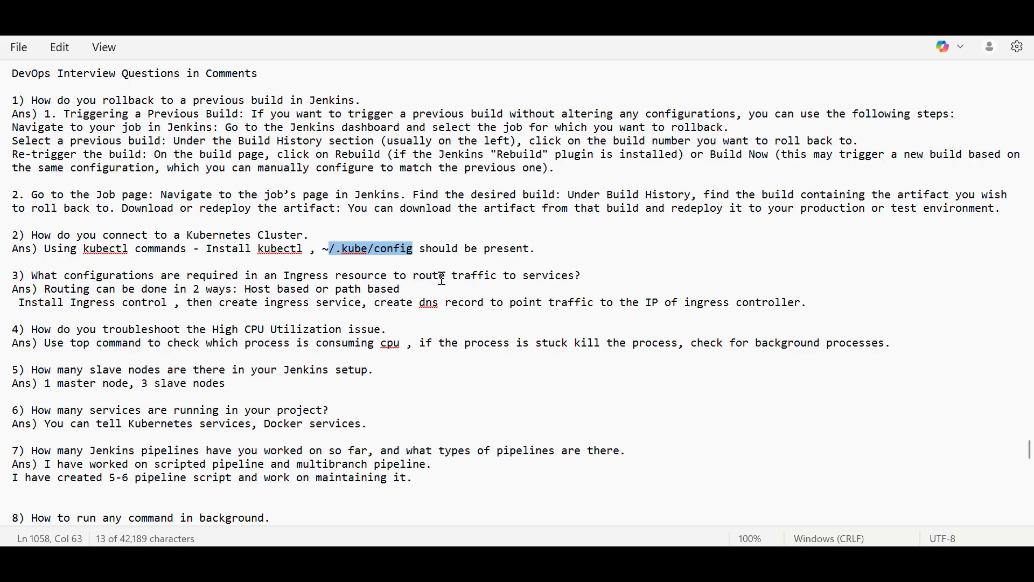
mouse_move(561, 276)
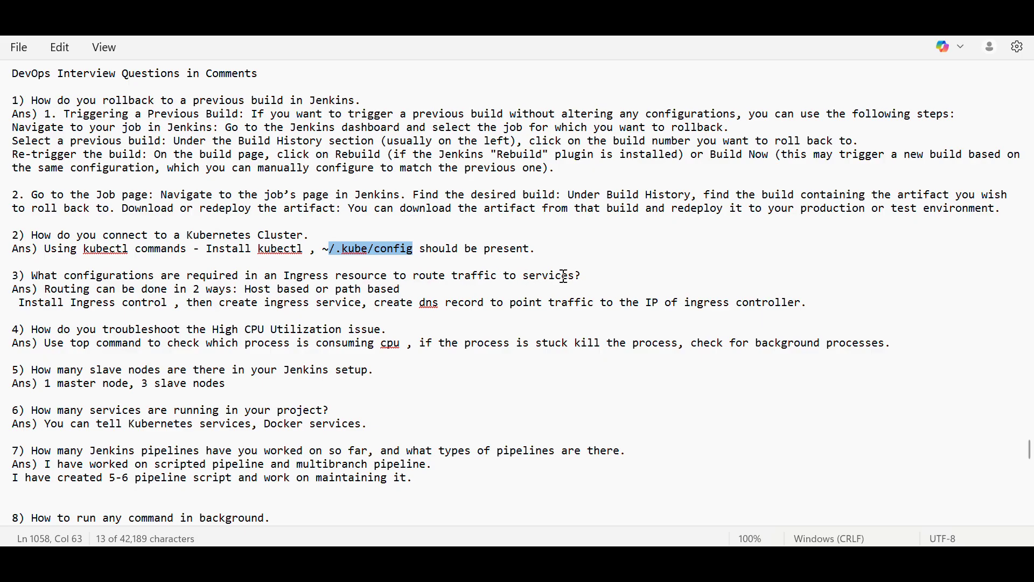
mouse_move(224, 319)
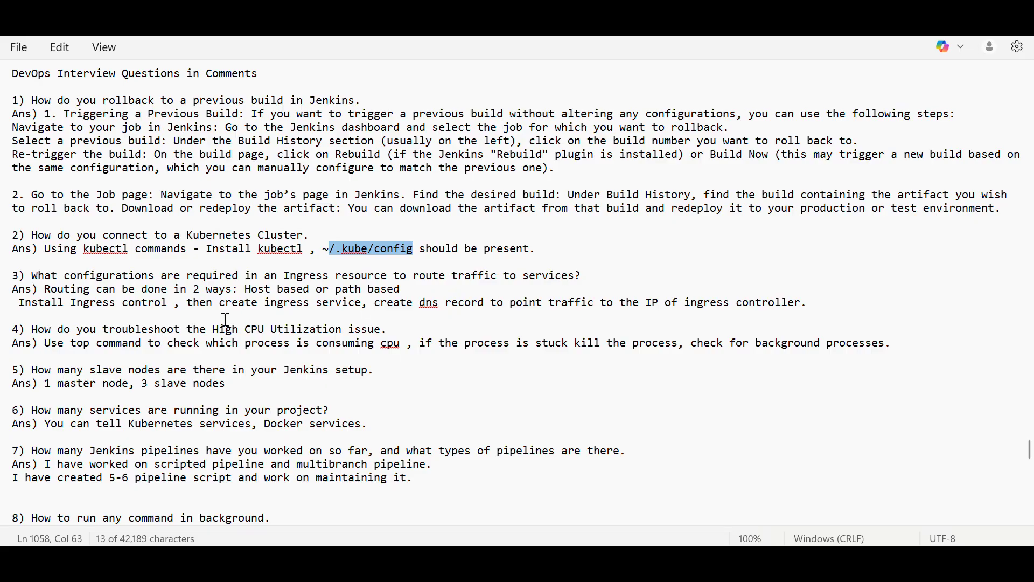
mouse_move(316, 302)
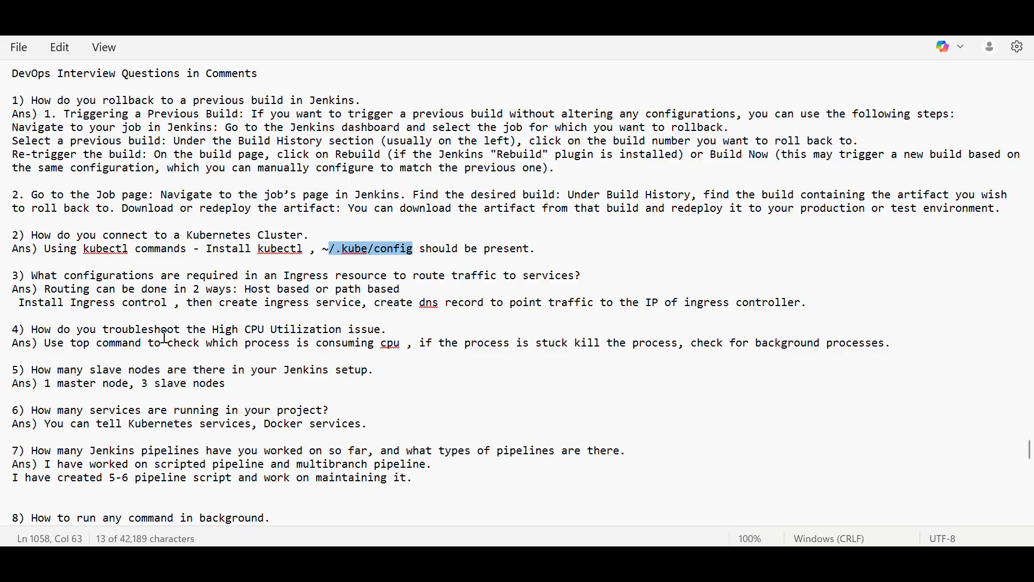
- Append 'ler' to 'control' so the Ingress answer reads 'Install Ingress controller'
click(170, 304)
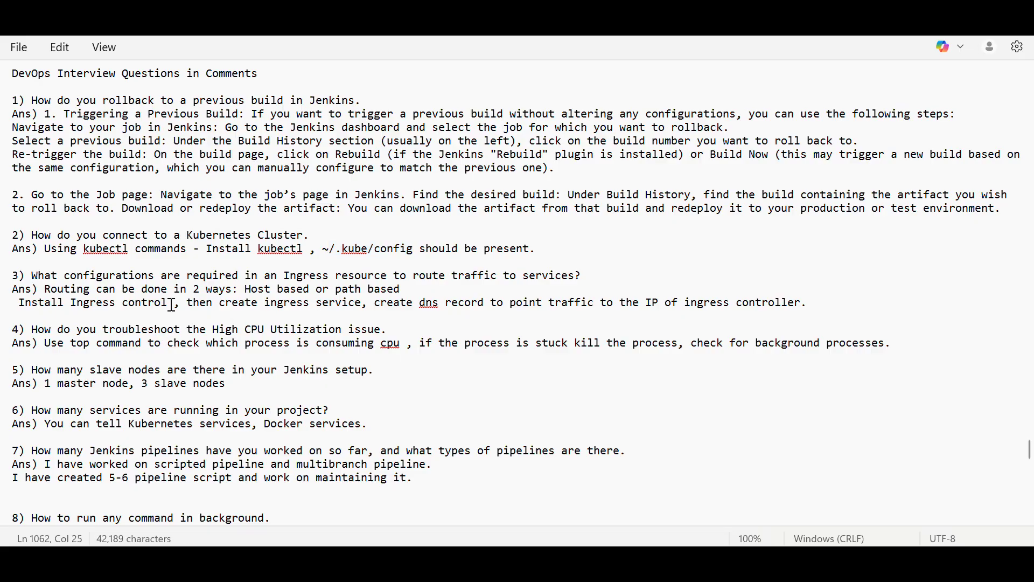
text(ler)
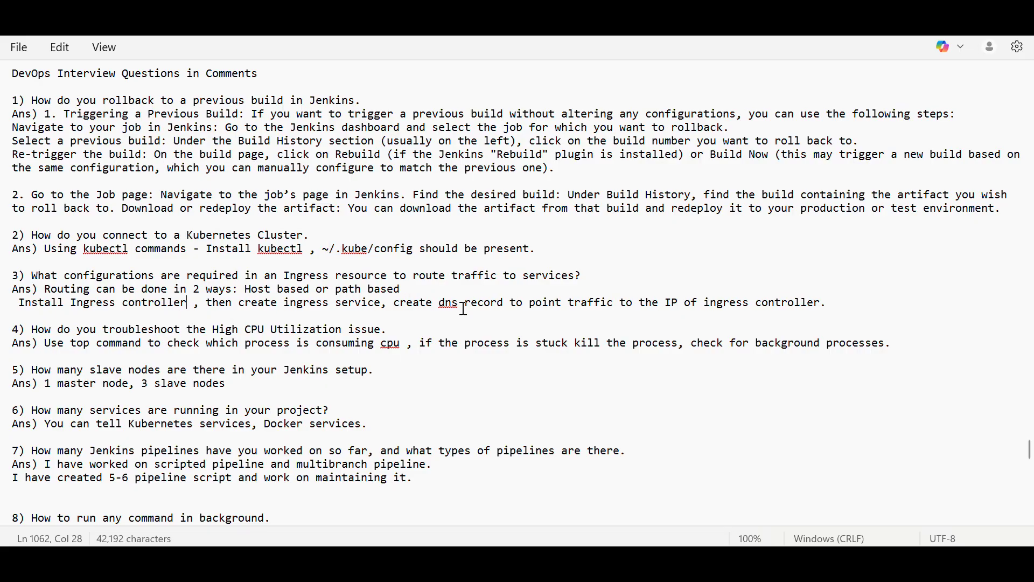
mouse_move(496, 315)
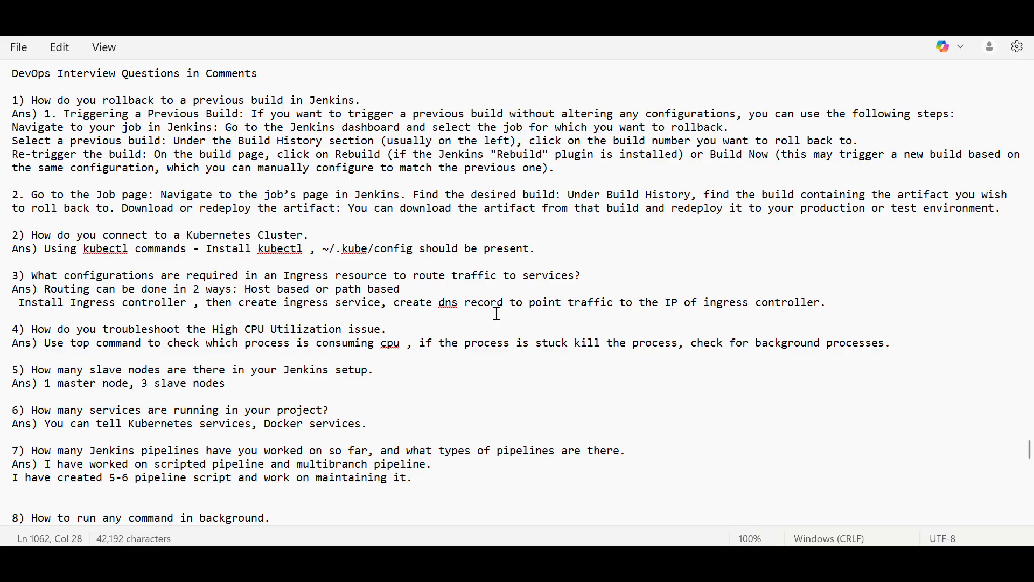
mouse_move(502, 318)
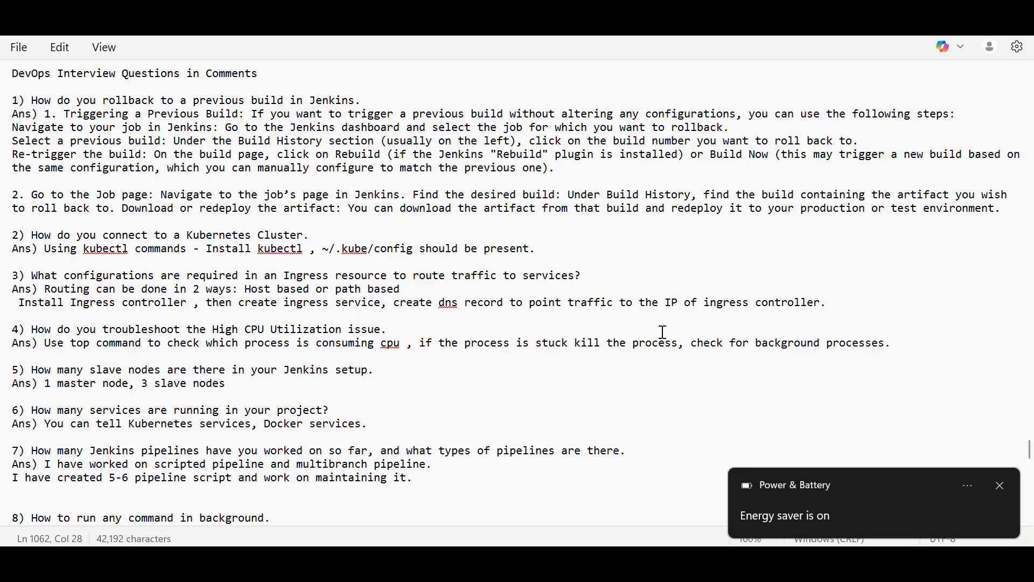
mouse_move(585, 311)
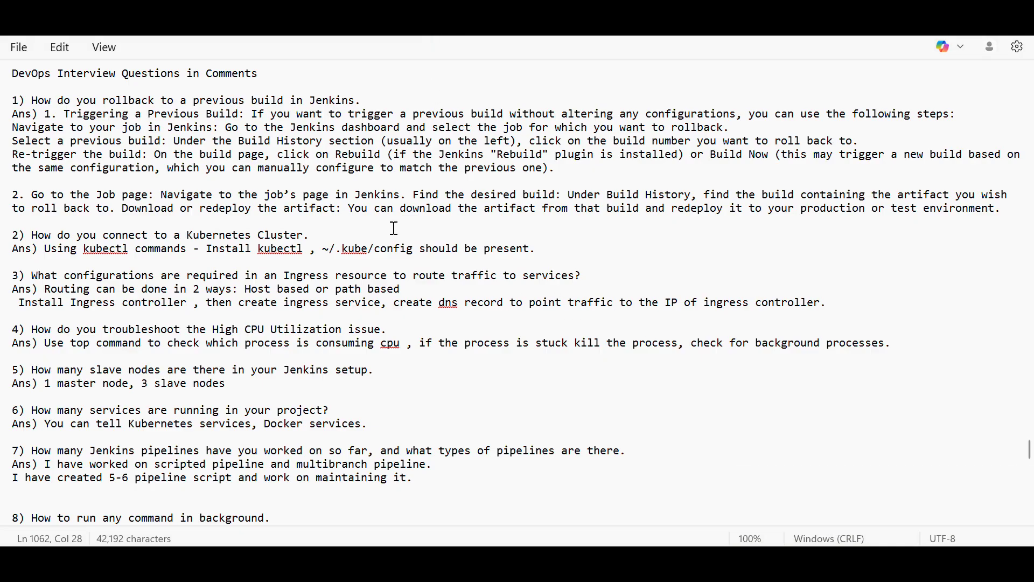
mouse_move(338, 333)
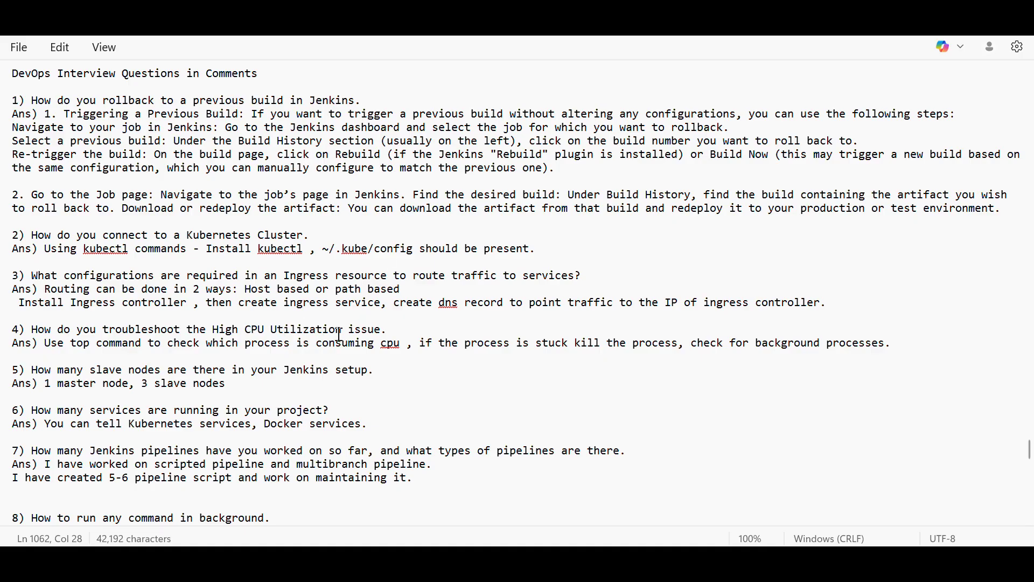
mouse_move(230, 356)
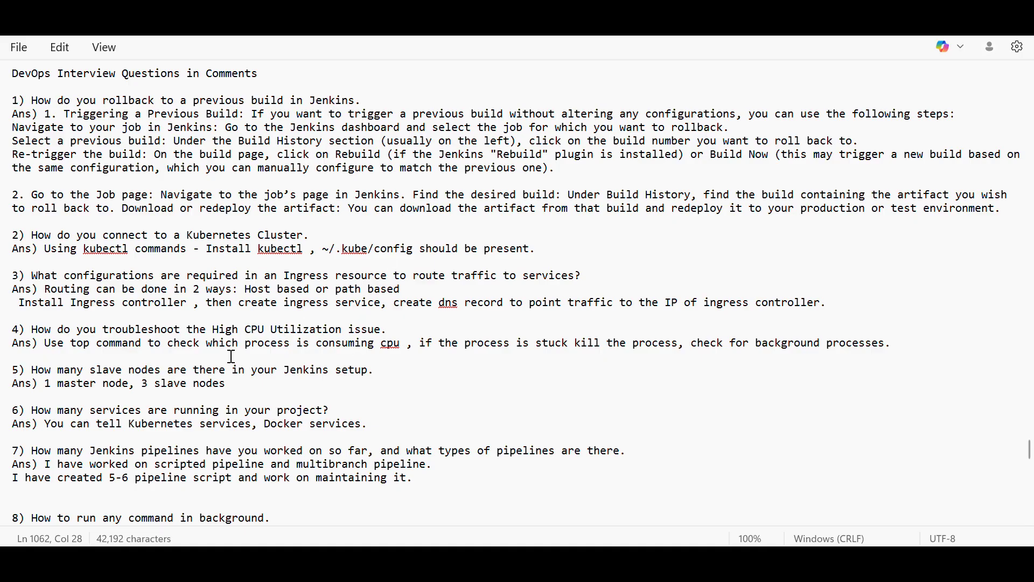
mouse_move(323, 350)
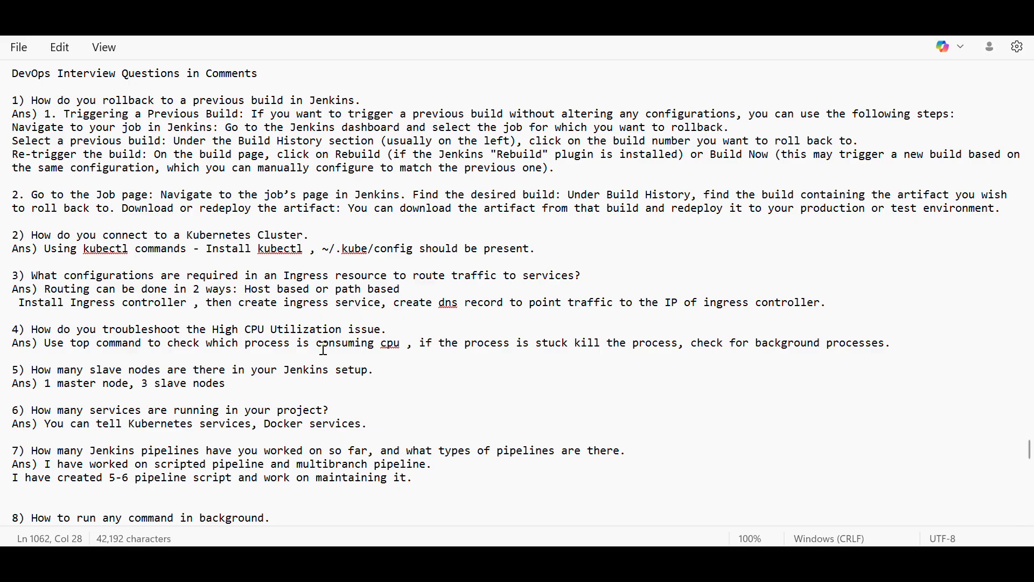
mouse_move(535, 371)
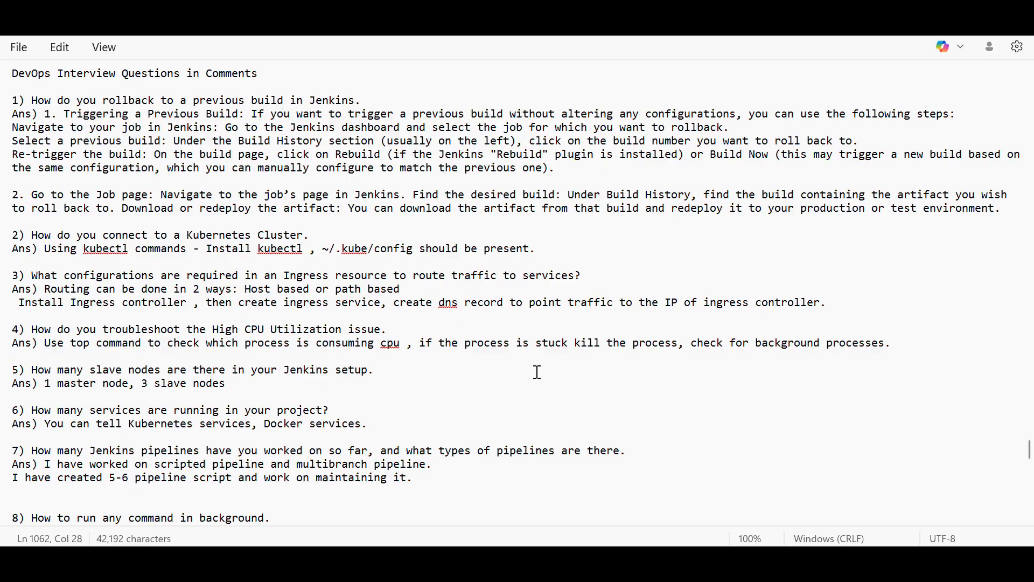
mouse_move(527, 315)
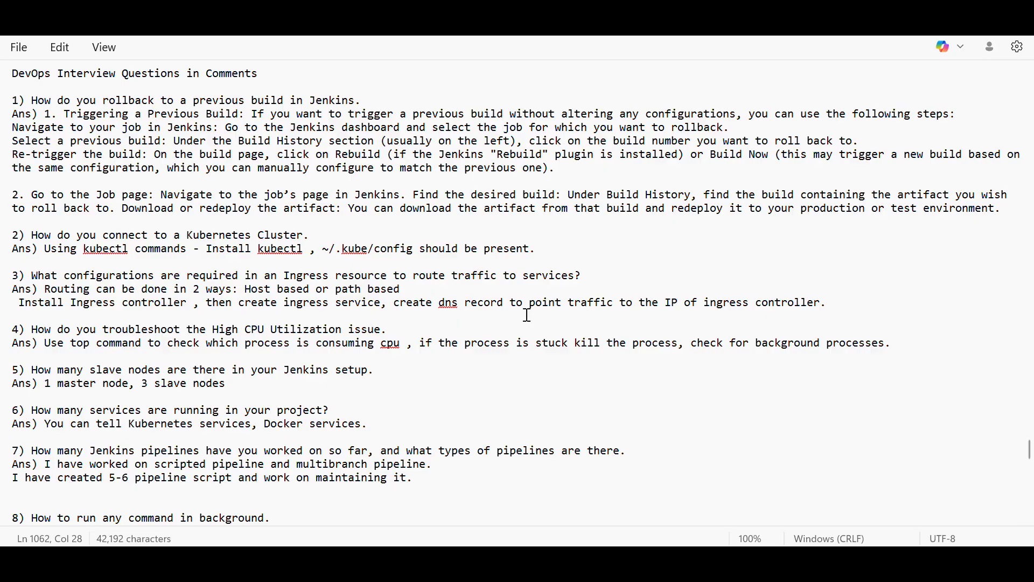
mouse_move(399, 206)
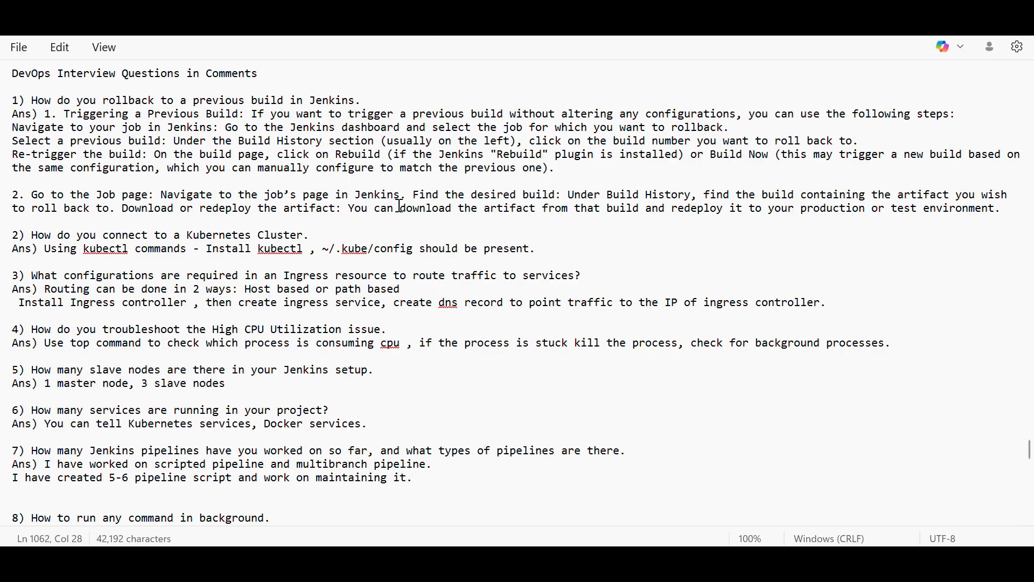
mouse_move(226, 389)
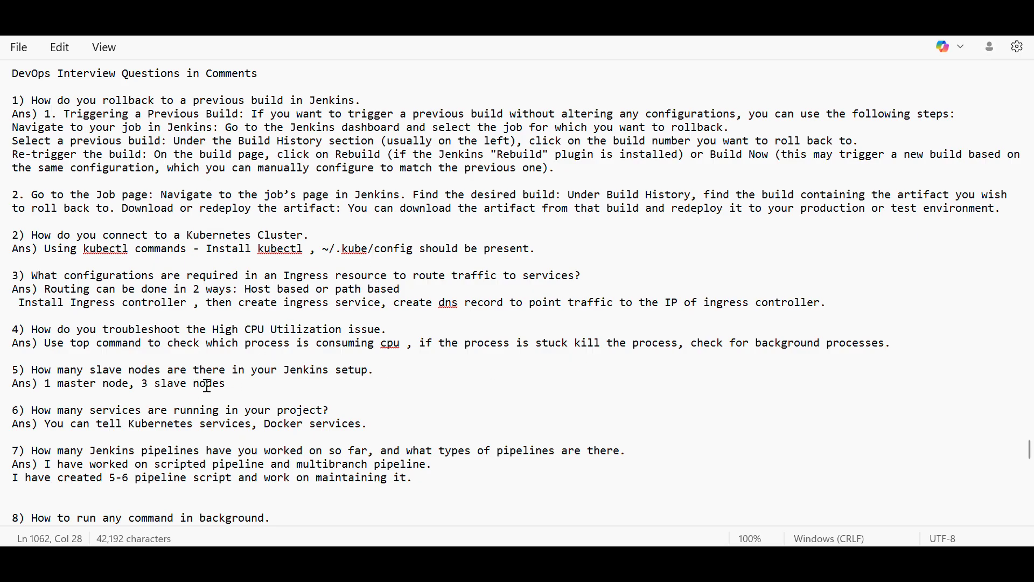
mouse_move(355, 379)
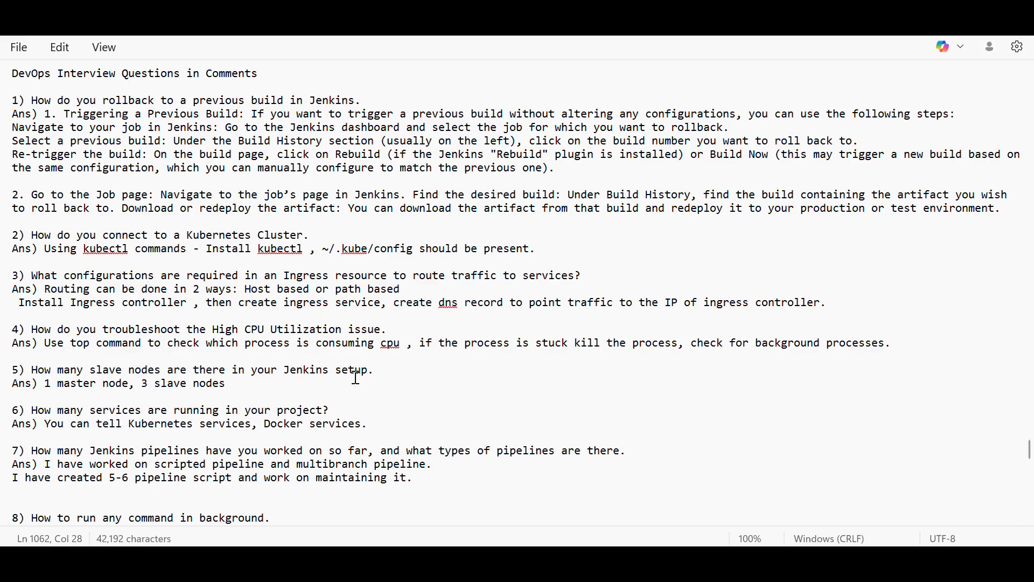
mouse_move(328, 424)
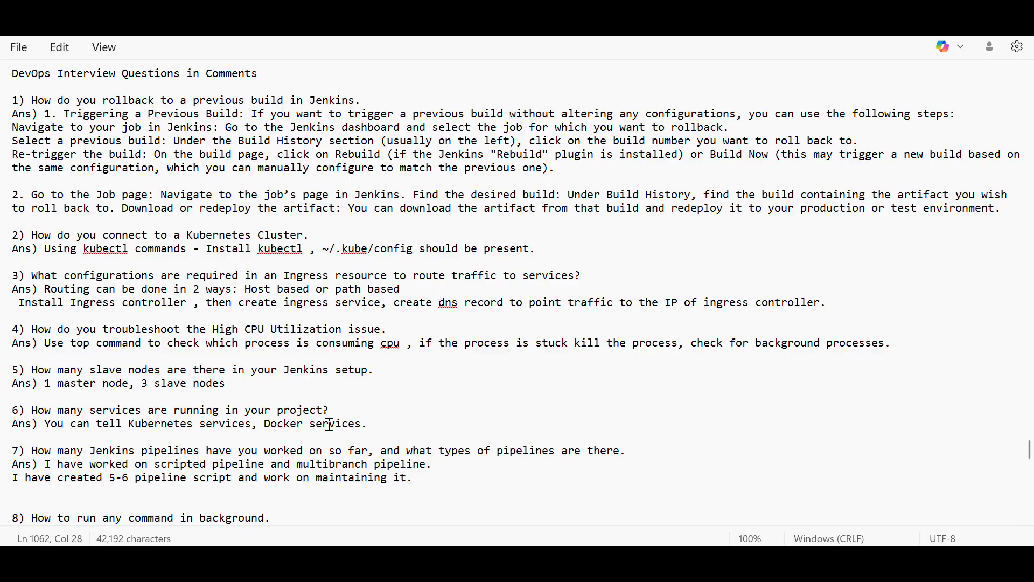
mouse_move(146, 403)
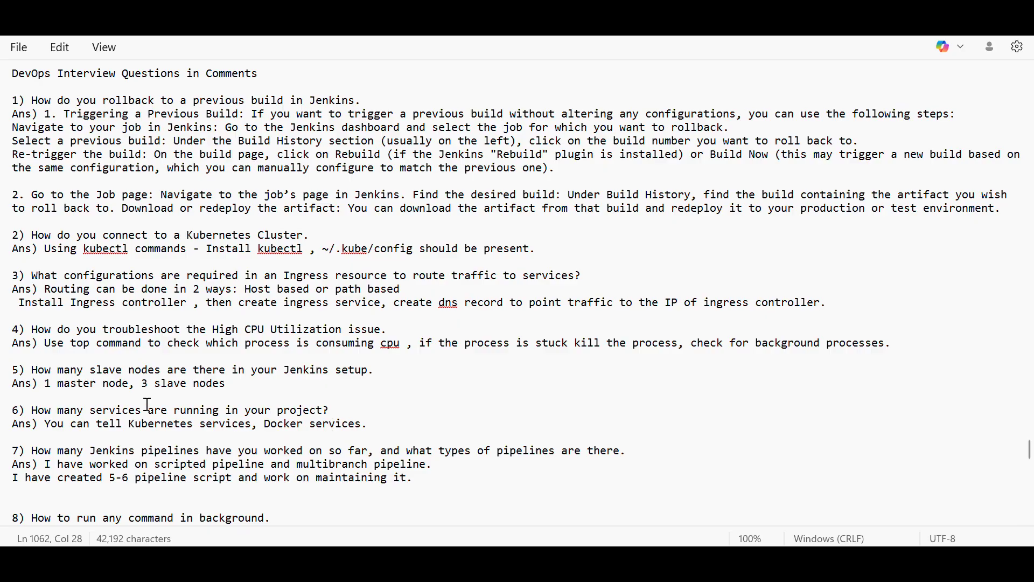
mouse_move(92, 401)
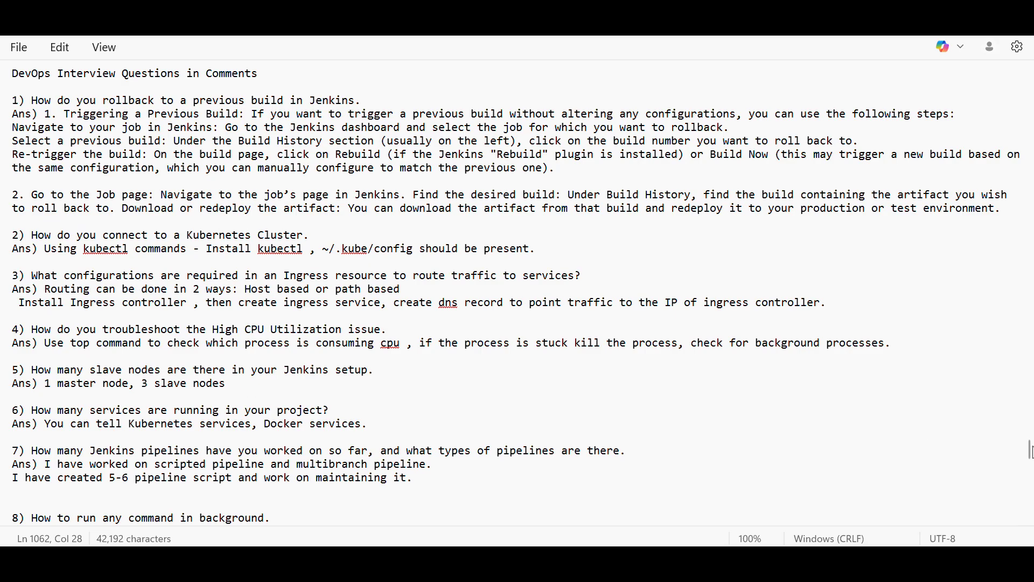
- Scroll down to question 9 showing the aws_instance block and terraform import command
scroll(down, 3)
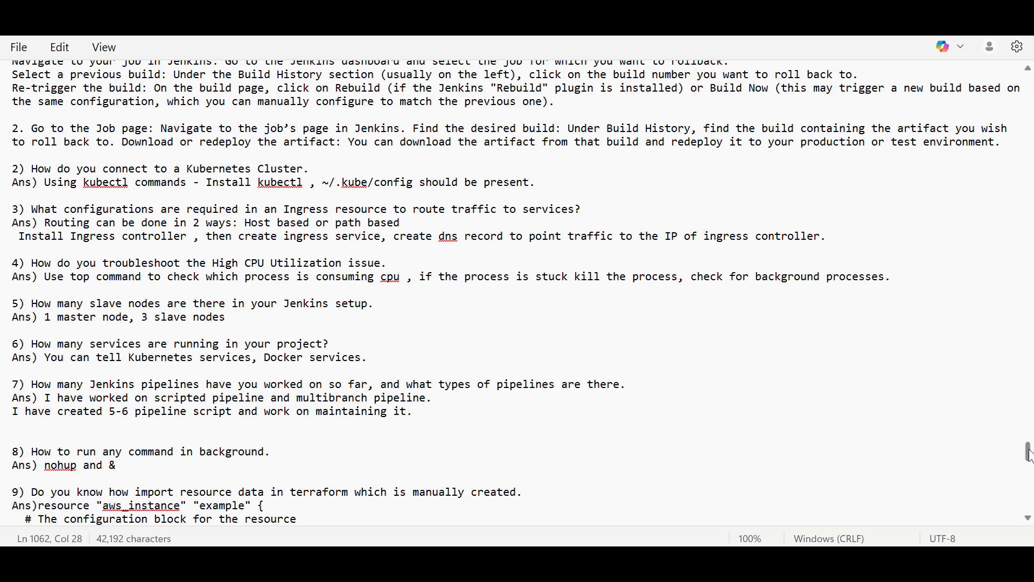
scroll(down, 3)
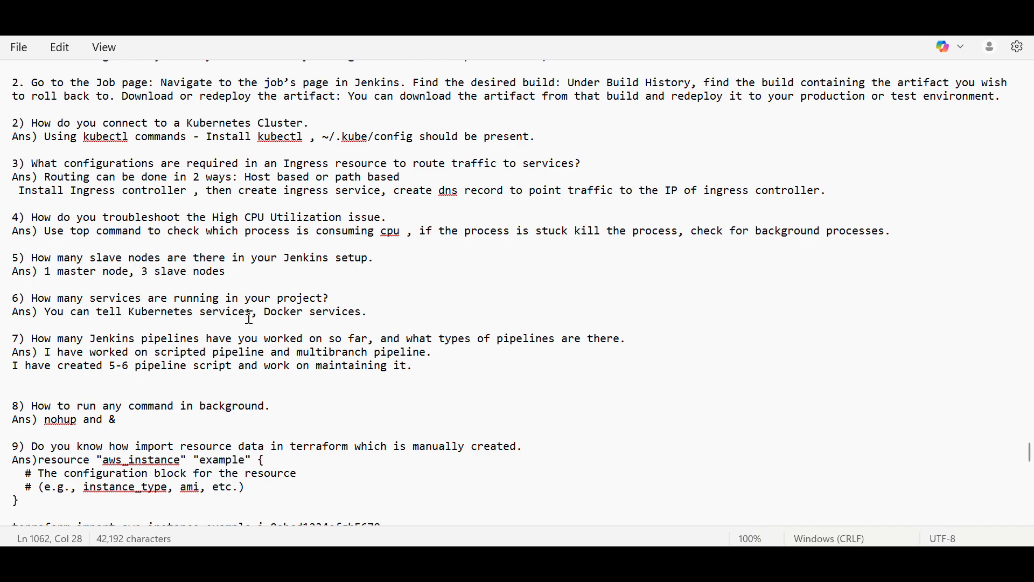
mouse_move(258, 305)
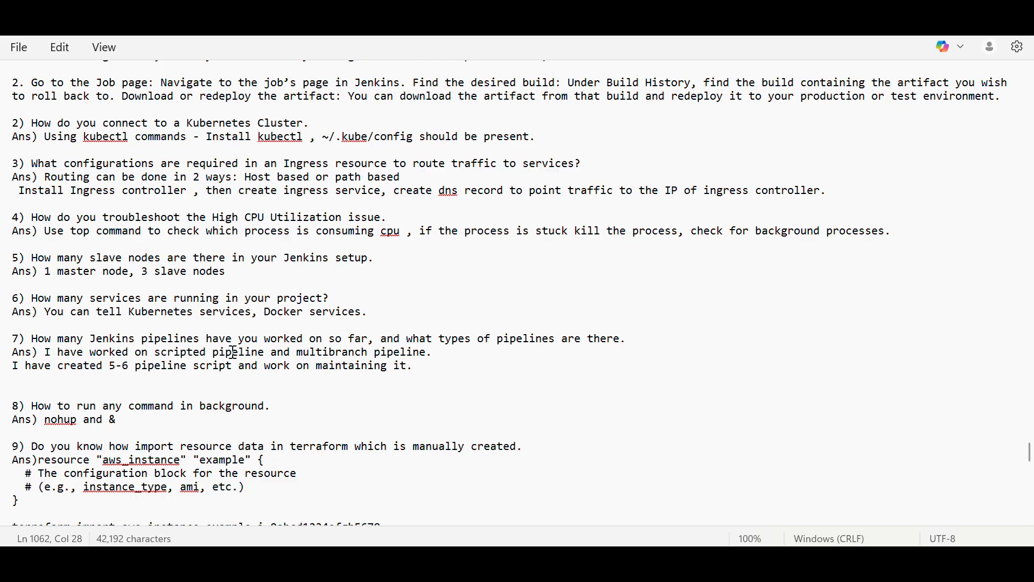
mouse_move(450, 345)
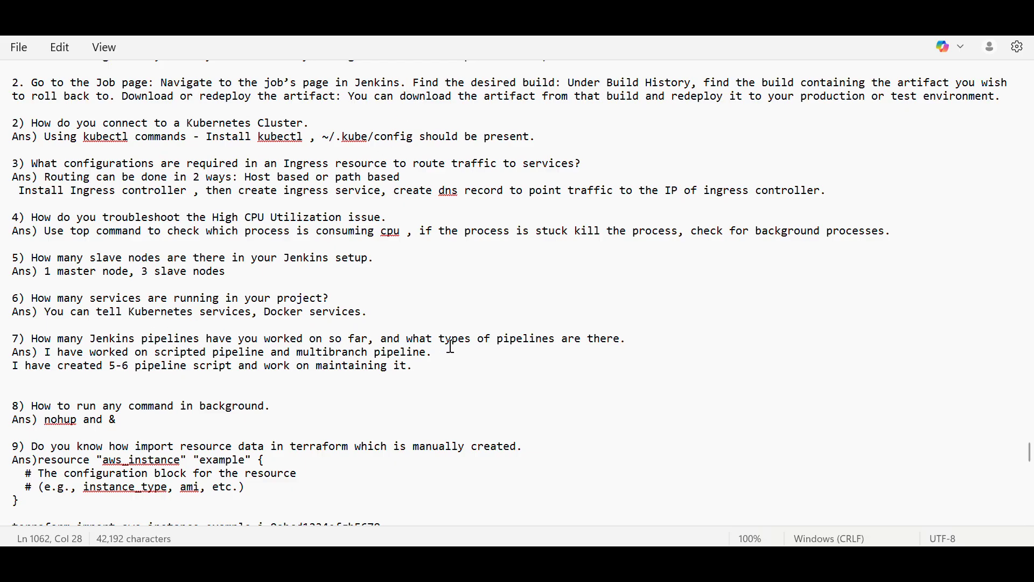
mouse_move(599, 347)
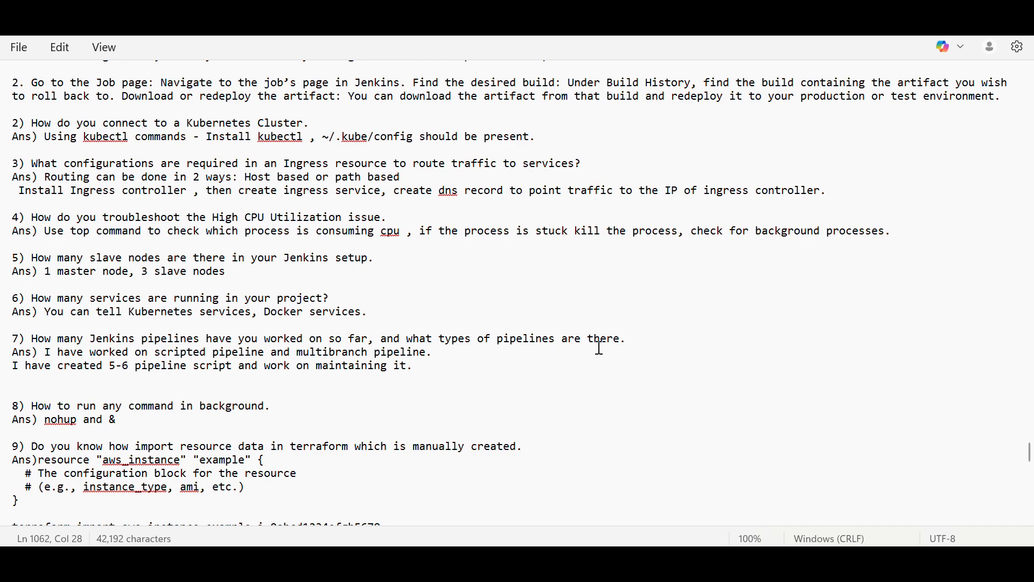
mouse_move(285, 420)
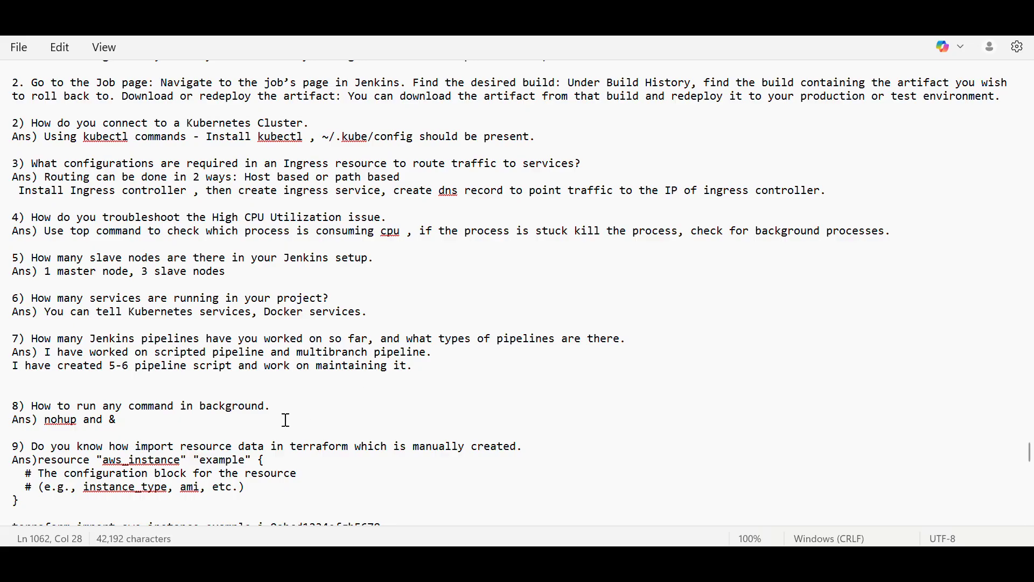
mouse_move(290, 416)
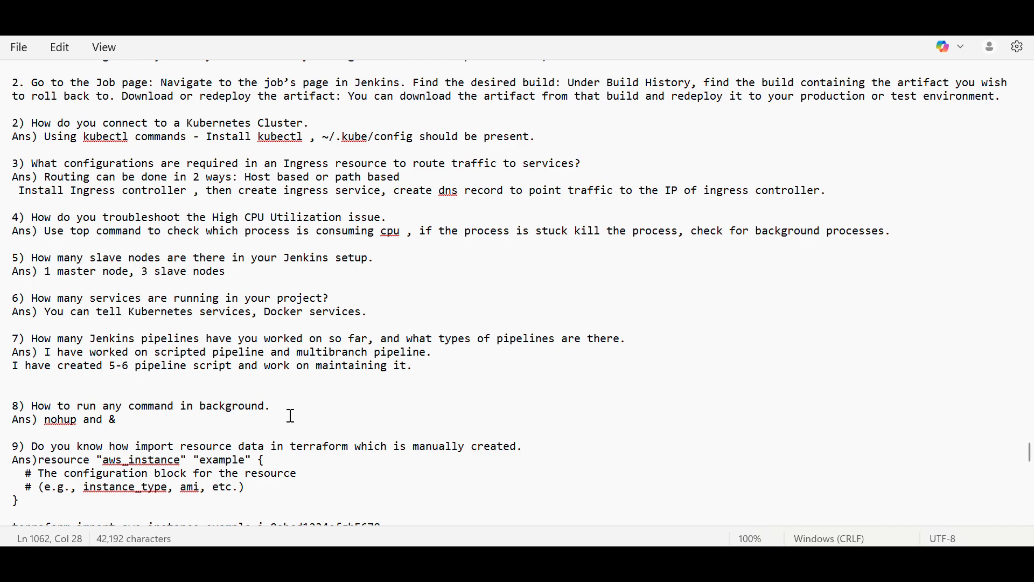
mouse_move(191, 427)
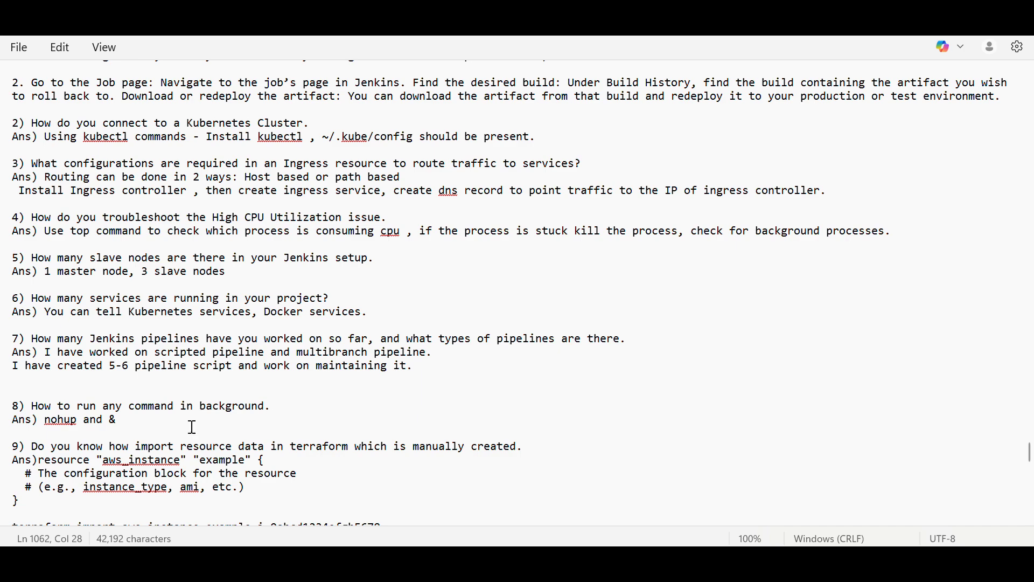
mouse_move(61, 424)
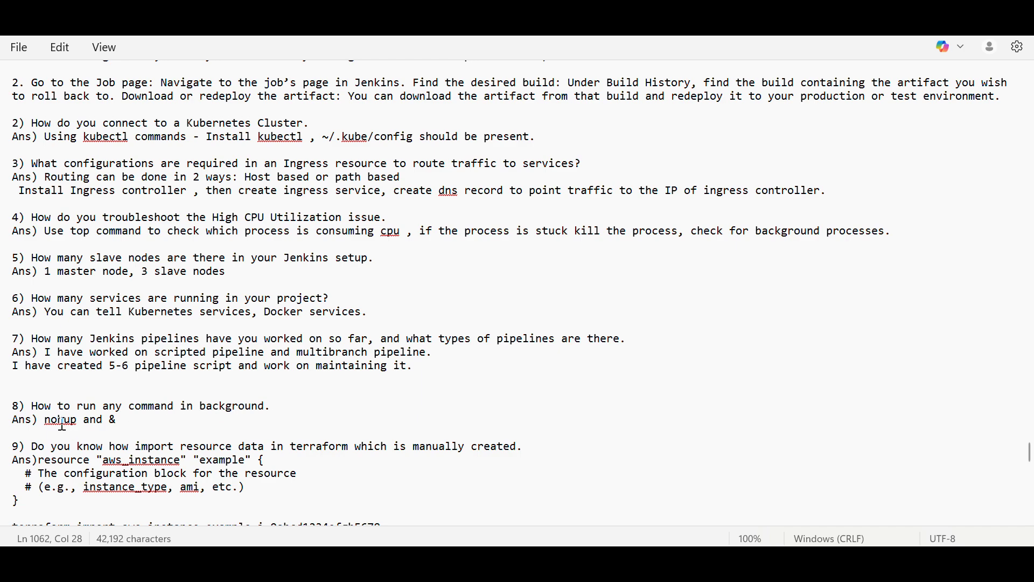
mouse_move(746, 433)
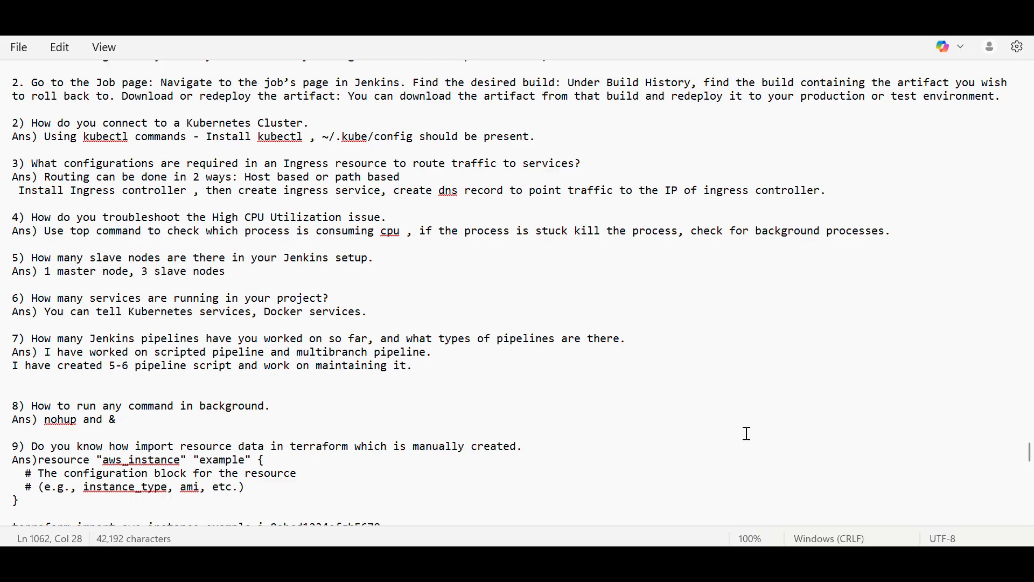
- Scroll slightly below the Terraform resource block, revealing question 10 on load balancers
scroll(down, 3)
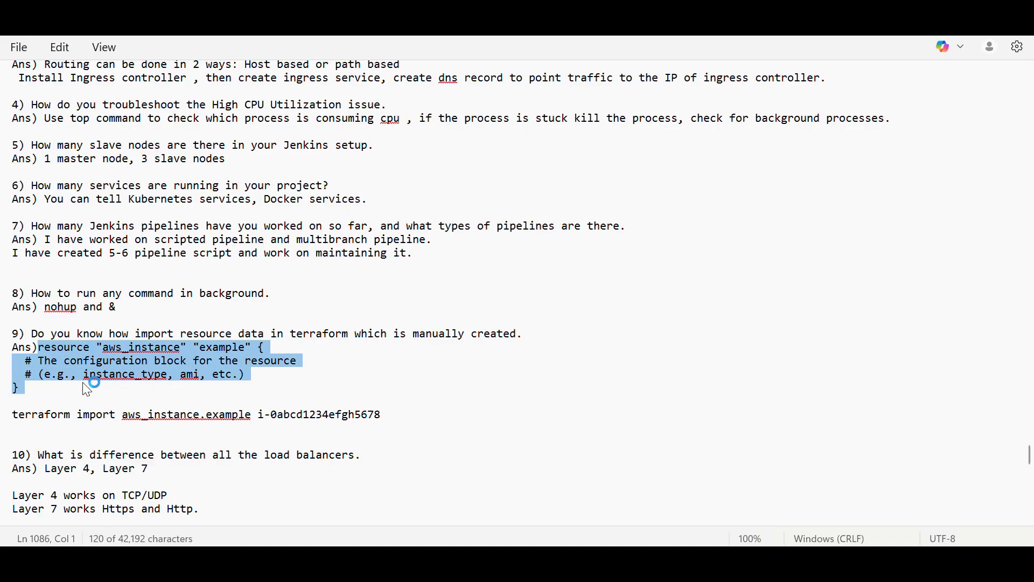
mouse_move(175, 375)
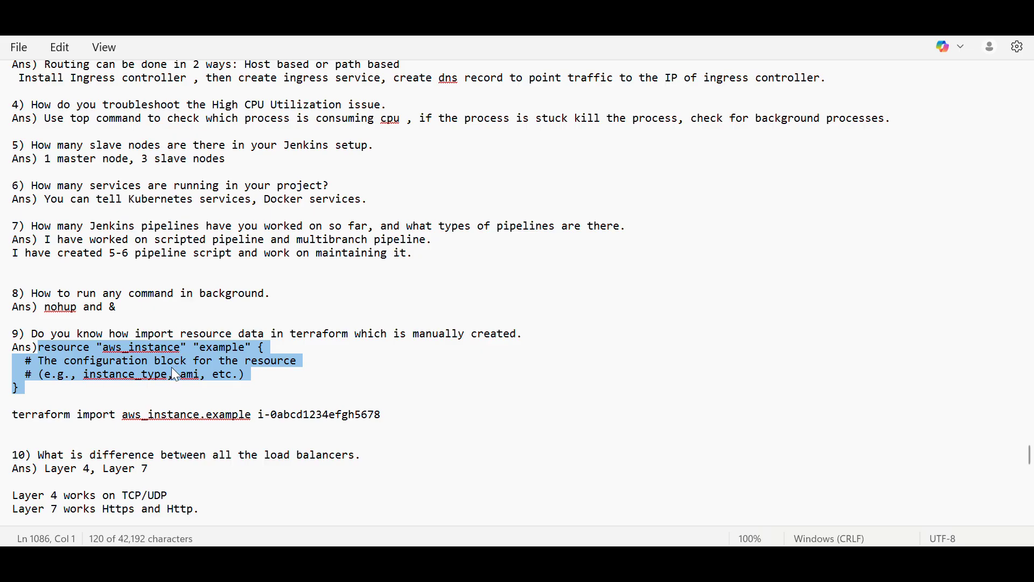
mouse_move(96, 425)
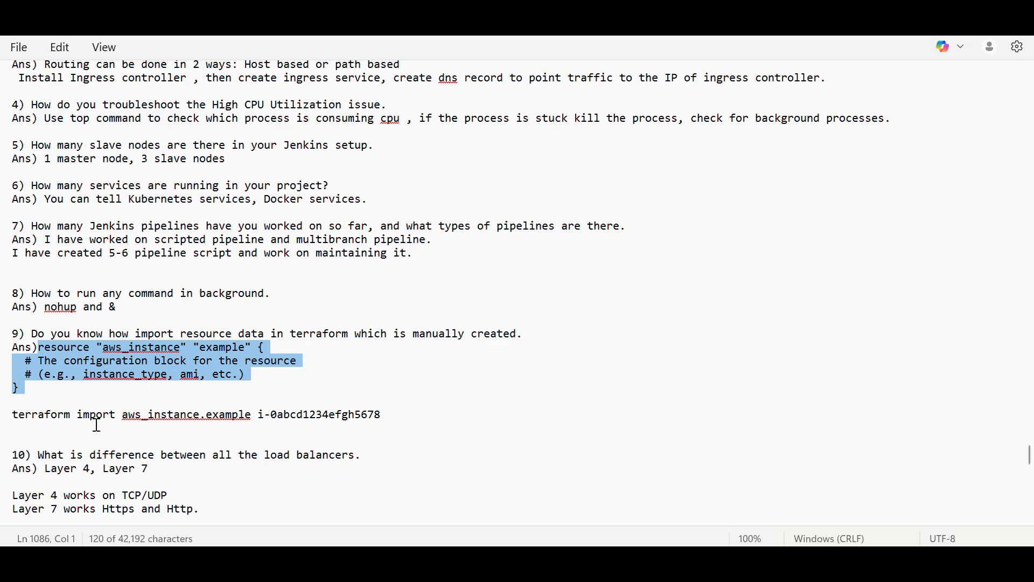
mouse_move(111, 395)
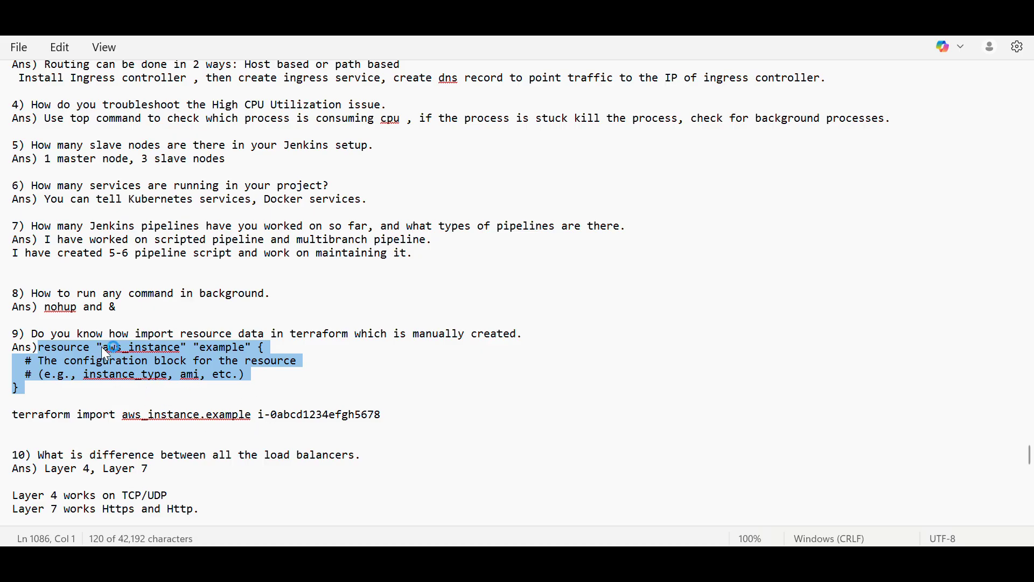
mouse_move(276, 408)
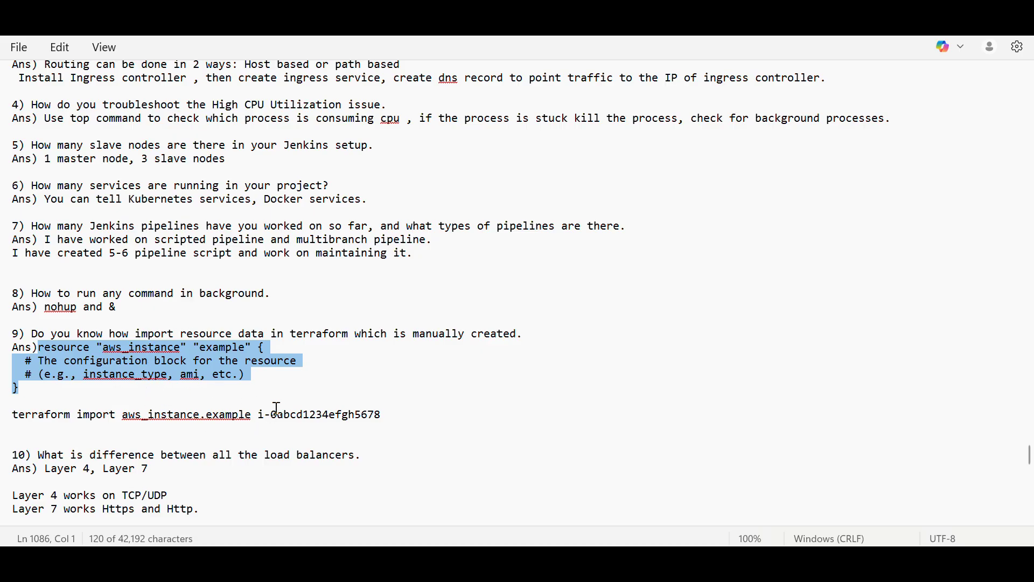
mouse_move(616, 504)
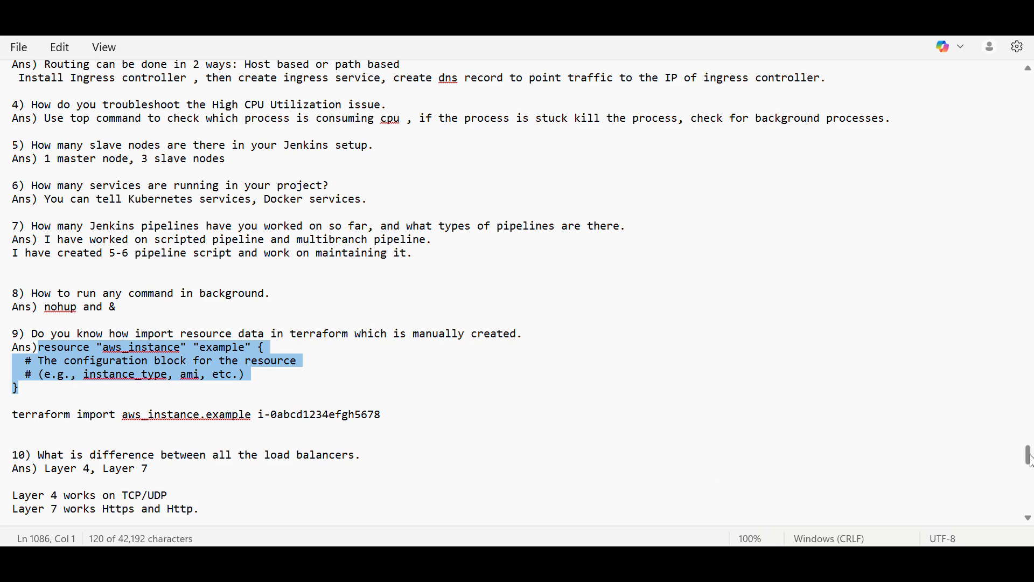
- Scroll to the end of the file to show question 10's Layer 4 and Layer 7 answers
scroll(down, 3)
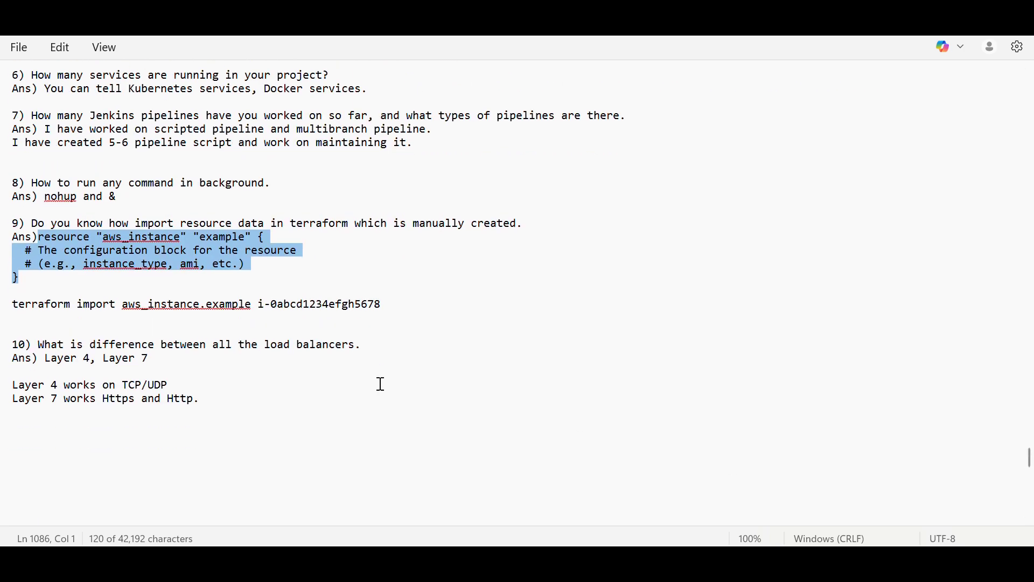
mouse_move(378, 382)
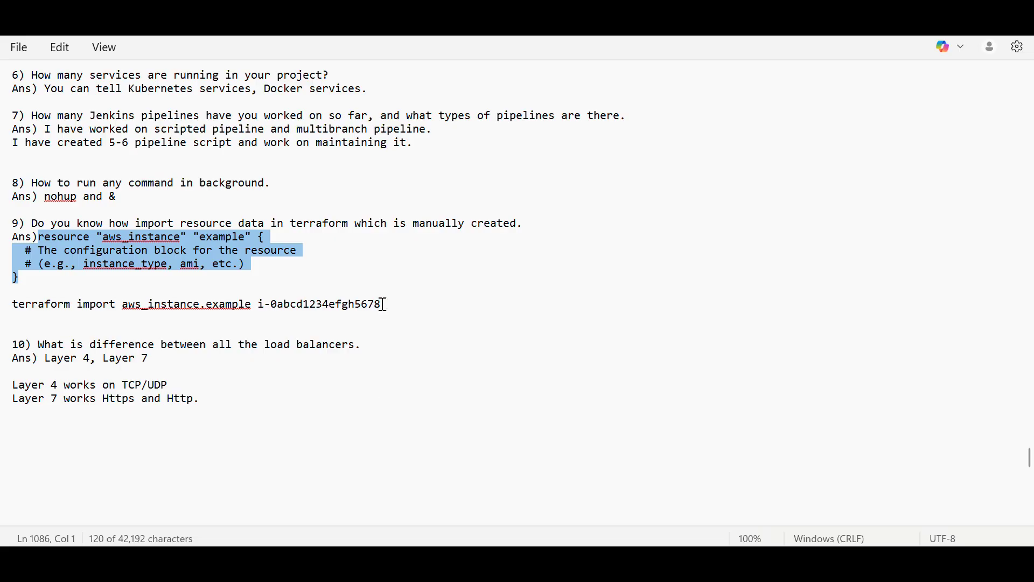
mouse_move(442, 93)
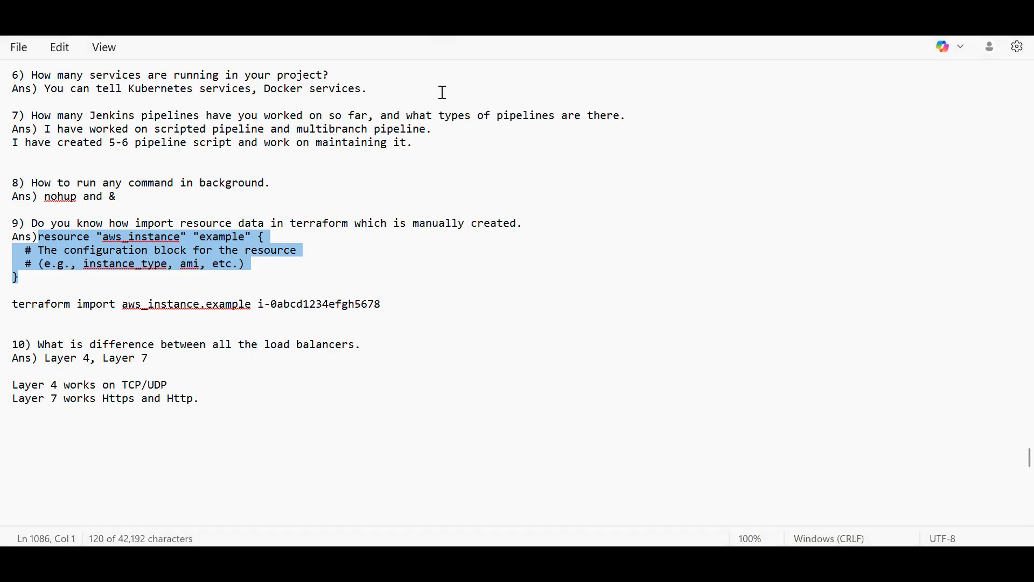
mouse_move(455, 262)
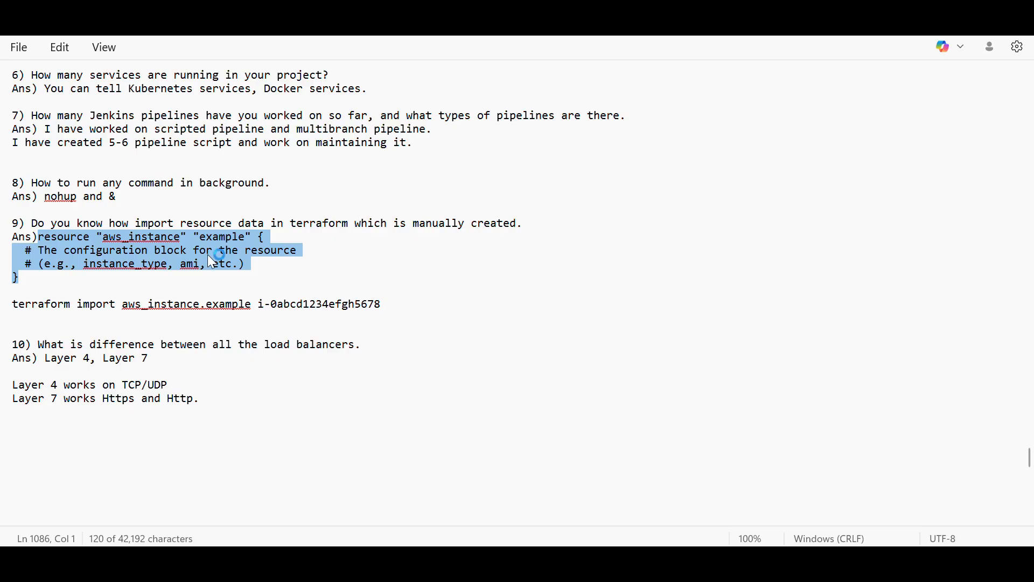
mouse_move(252, 373)
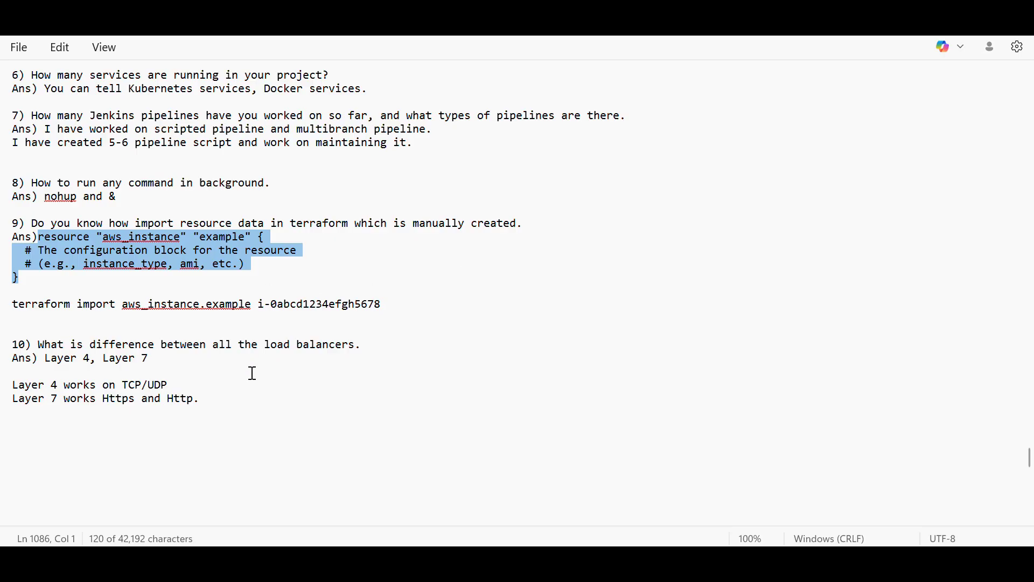
mouse_move(419, 187)
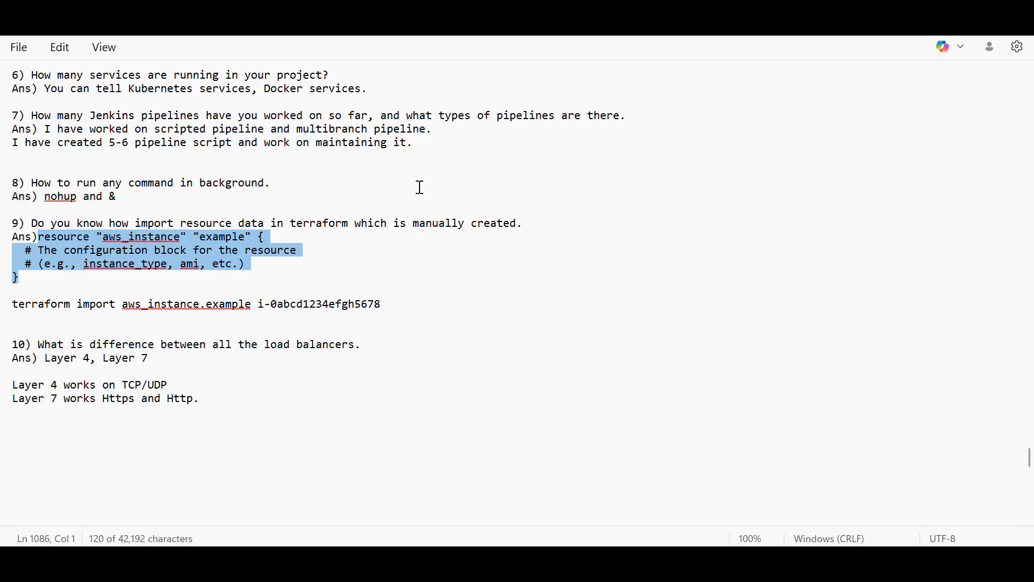